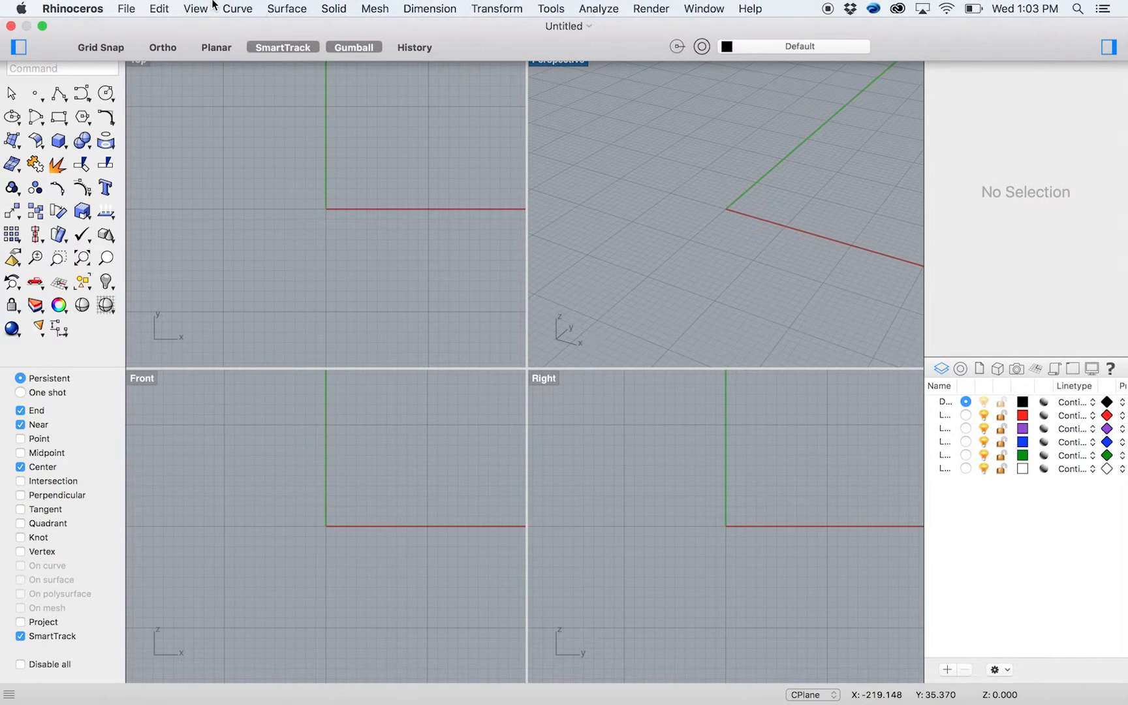
mouse_move(286, 10)
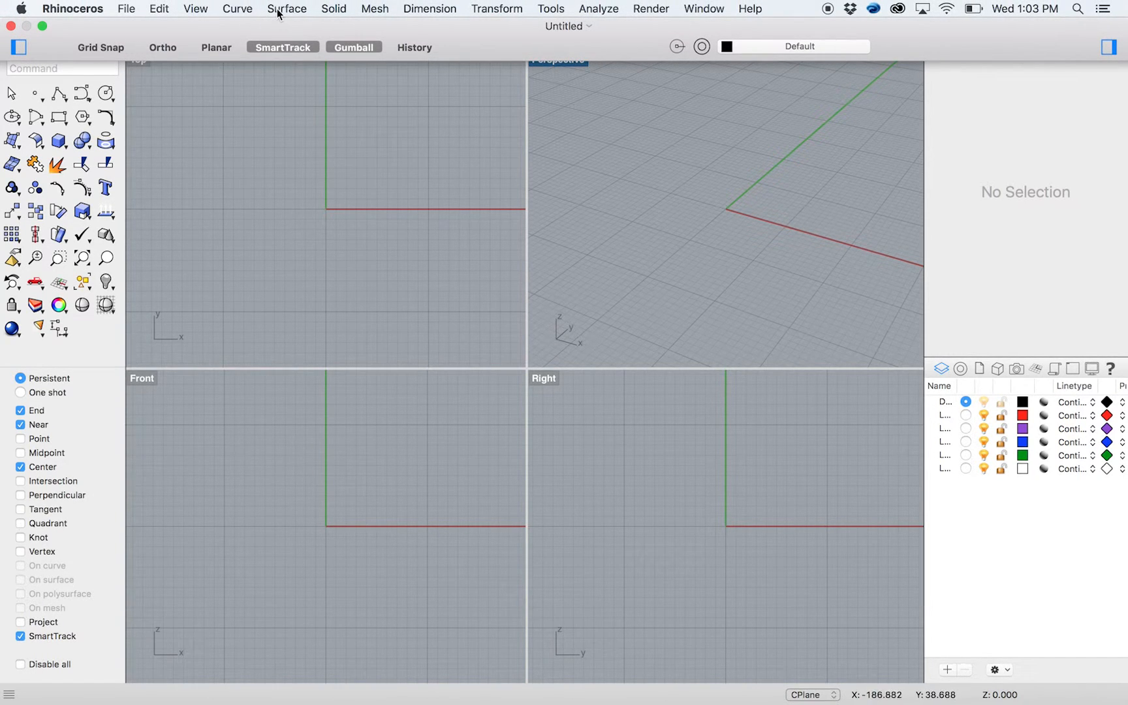
Step: Start the Polyline command from the Curve menu
click(237, 7)
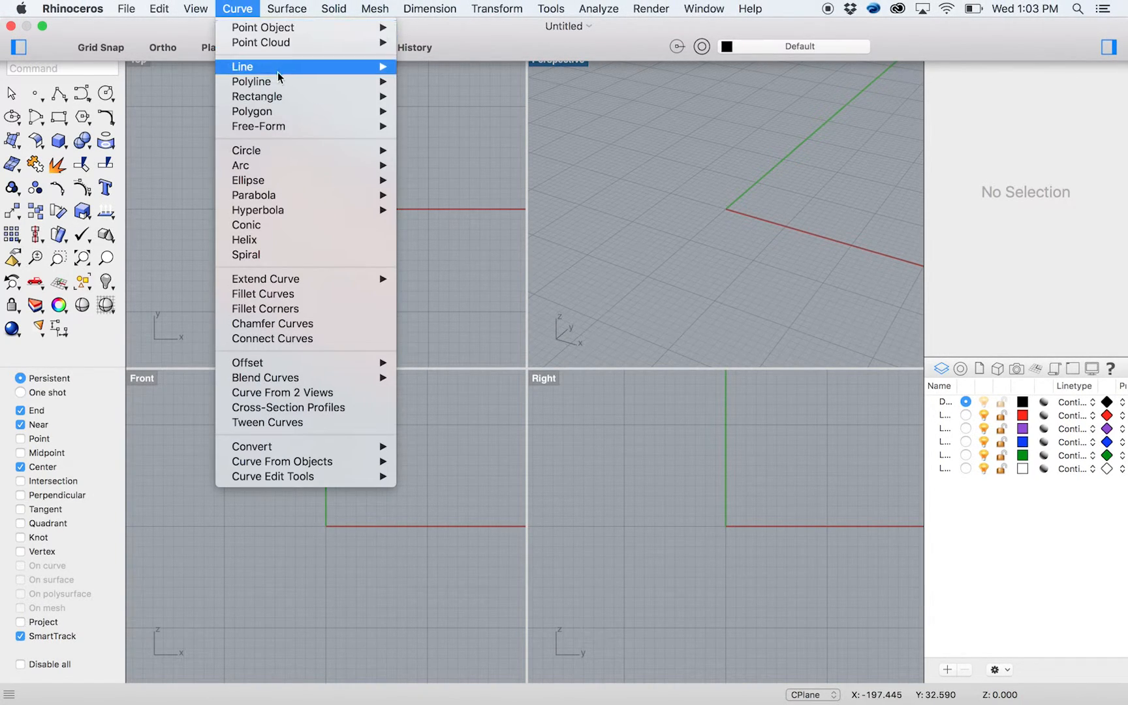
mouse_move(252, 81)
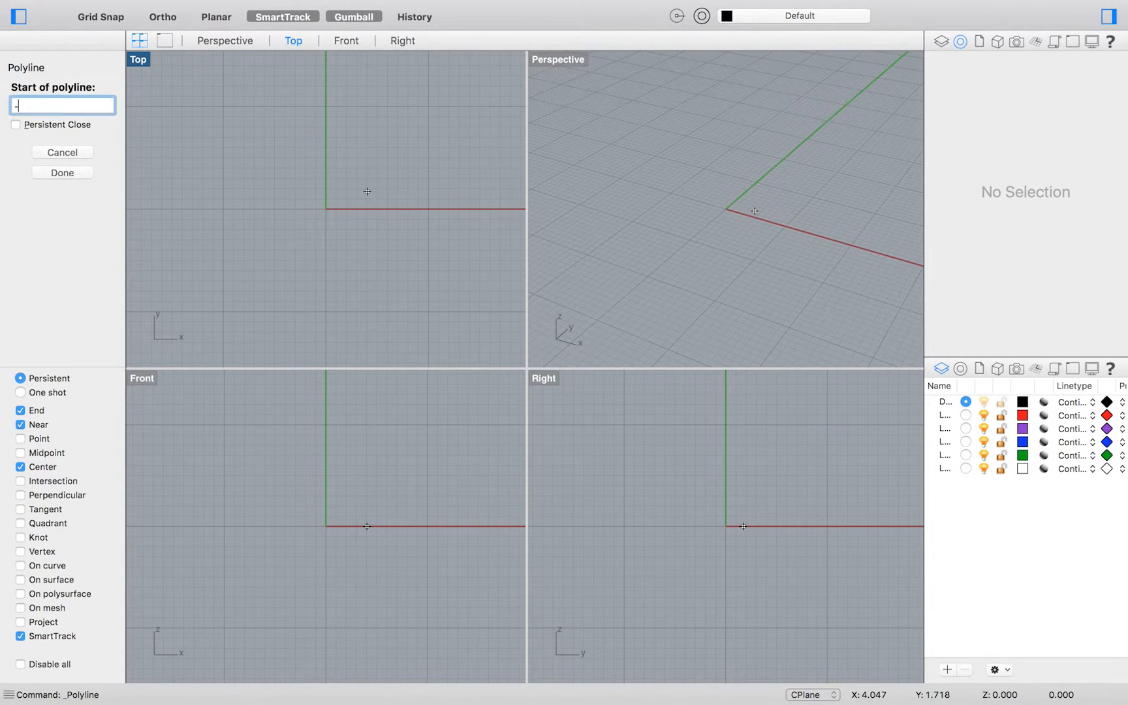
Step: Enter the half-arrow polyline points (-11,0; -2,-2; length 8; r11<0; r) and finish it
text(-11,)
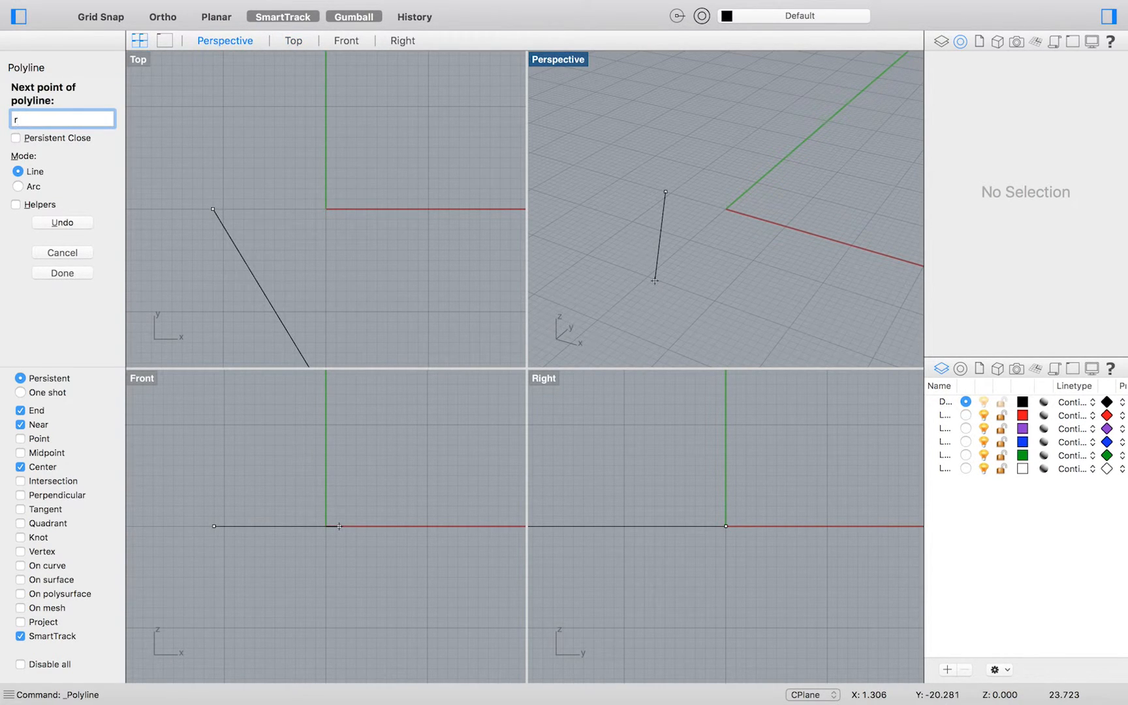
text(-2,-2)
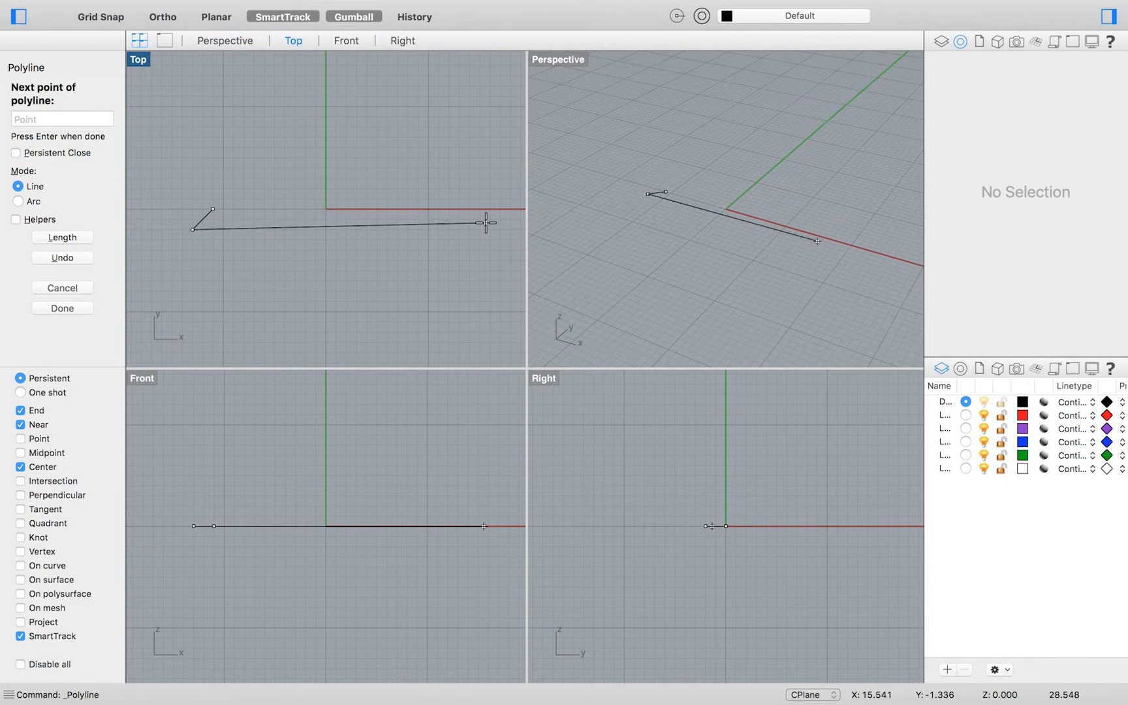
text(8)
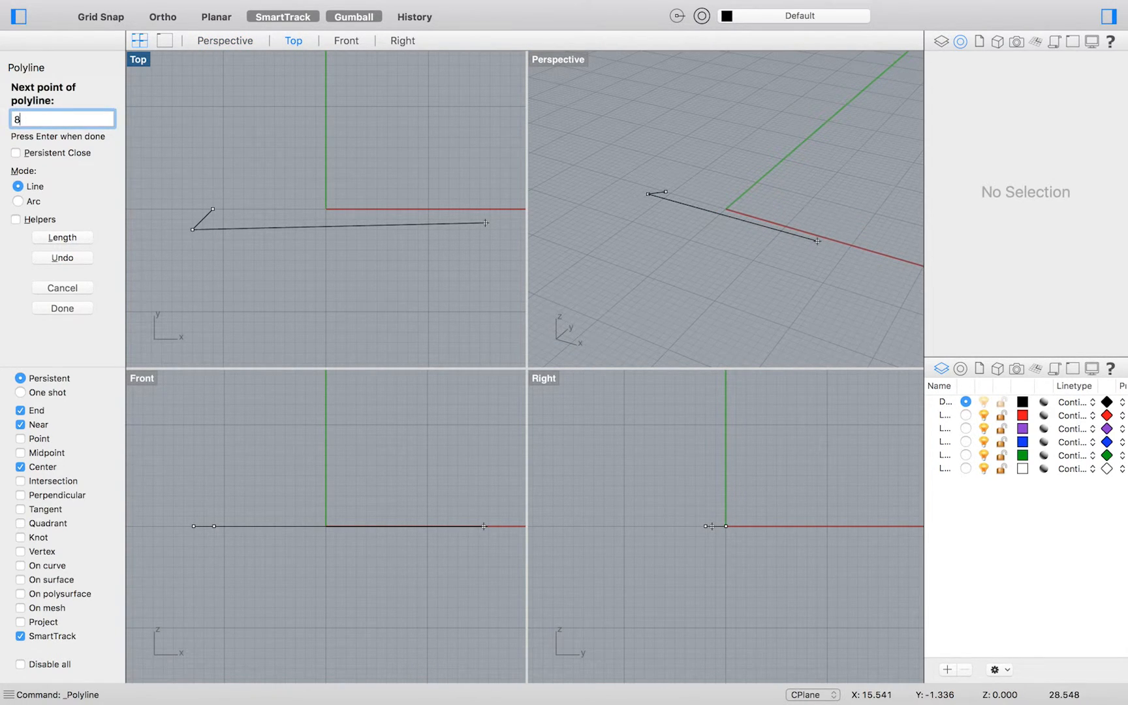
key(enter)
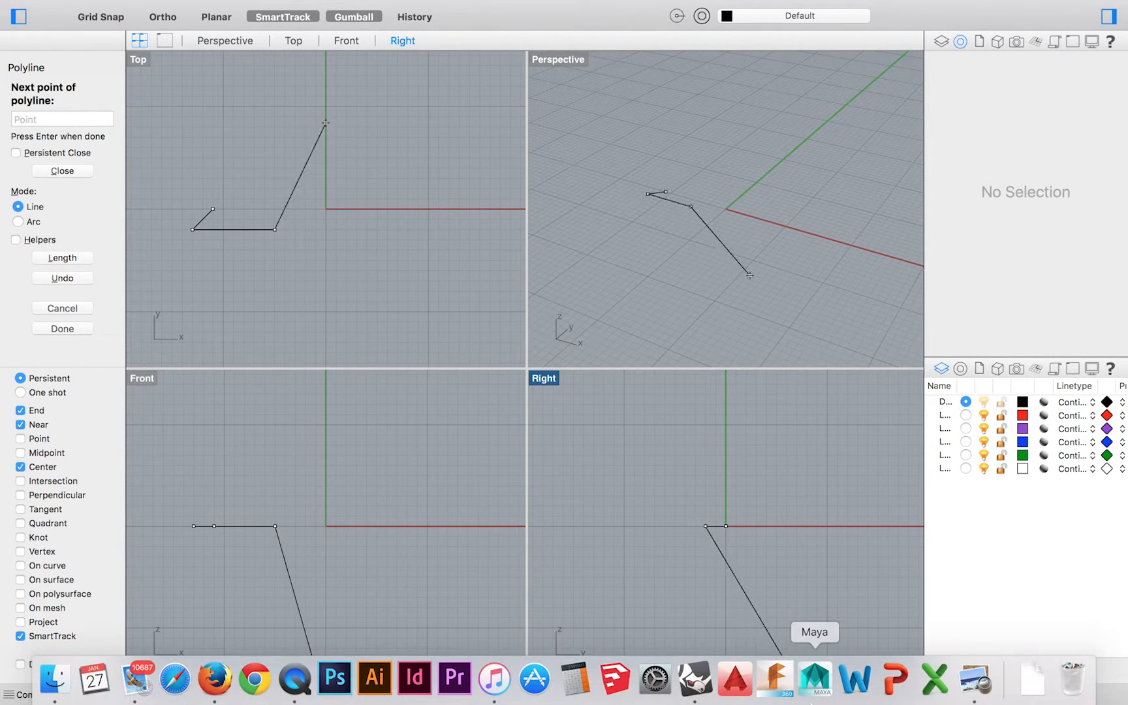
text(r)
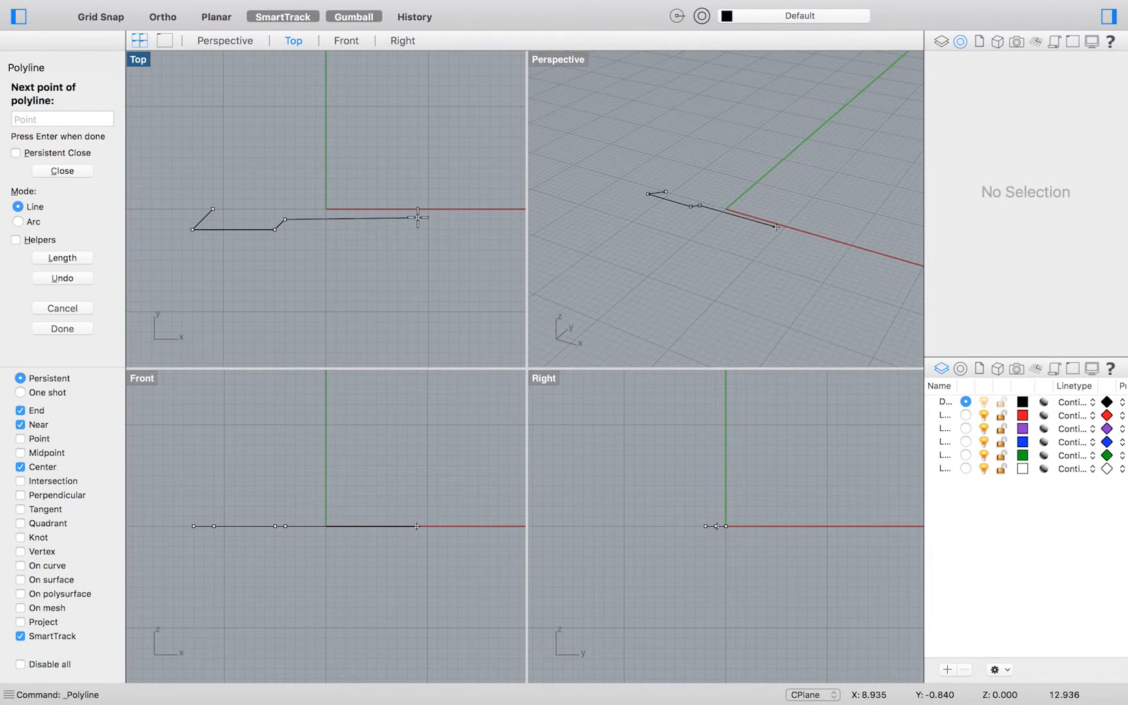
text(r11)
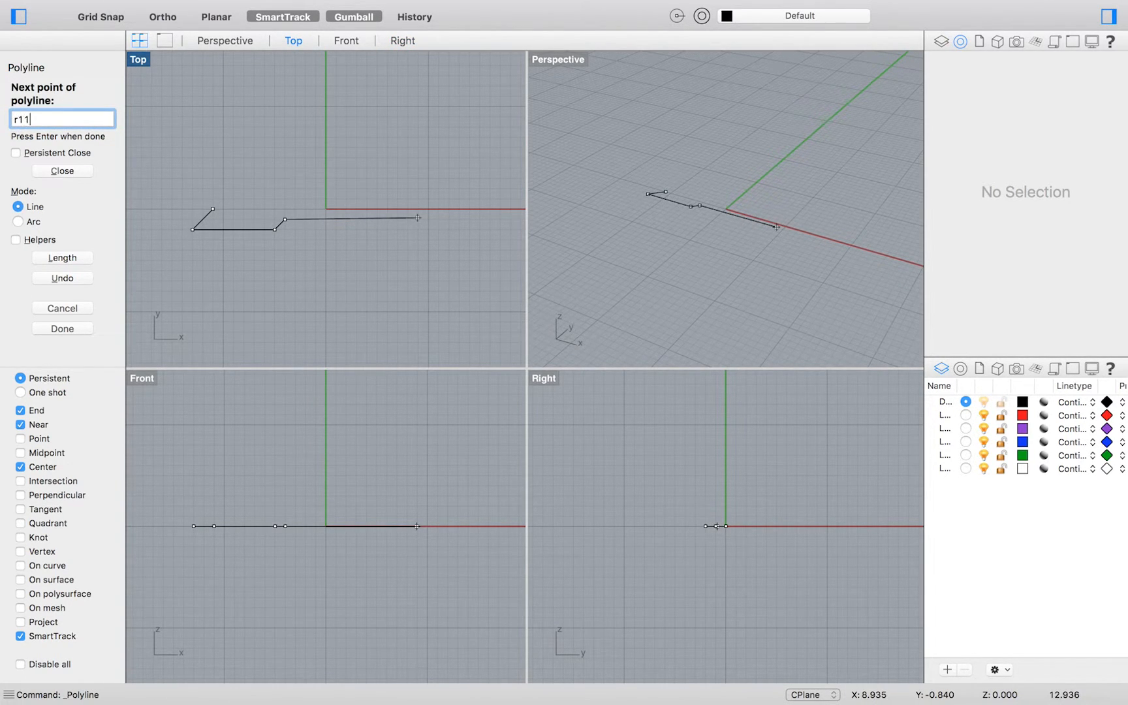
text(<0)
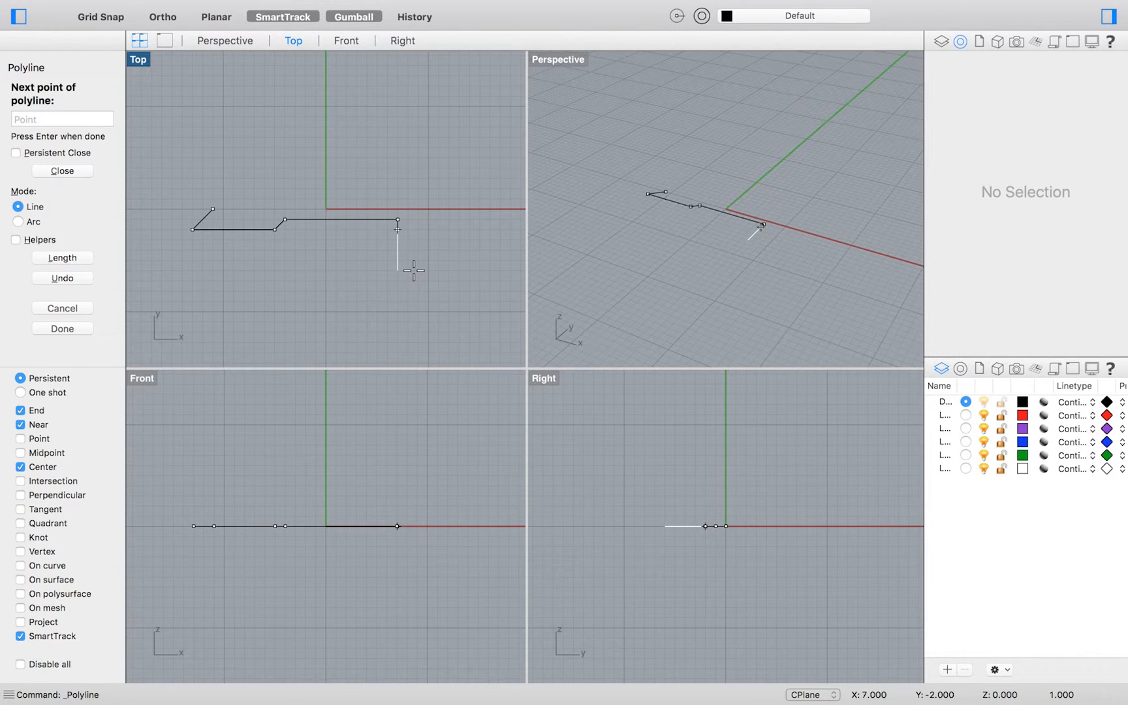
text(r)
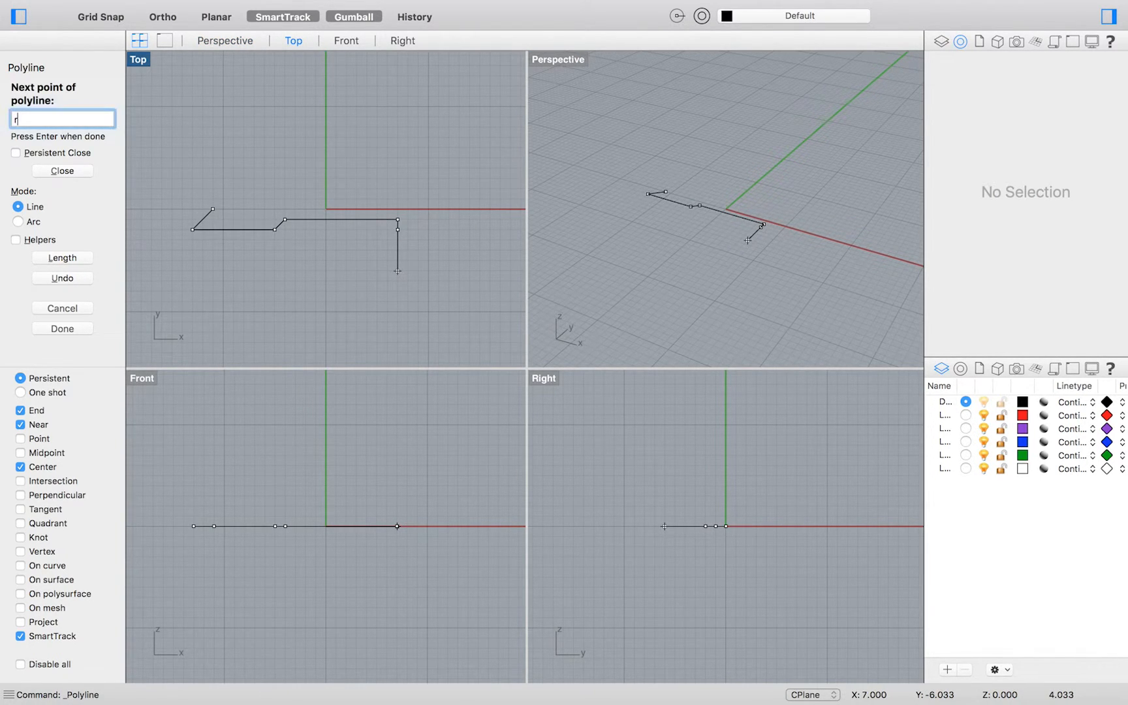
click(458, 209)
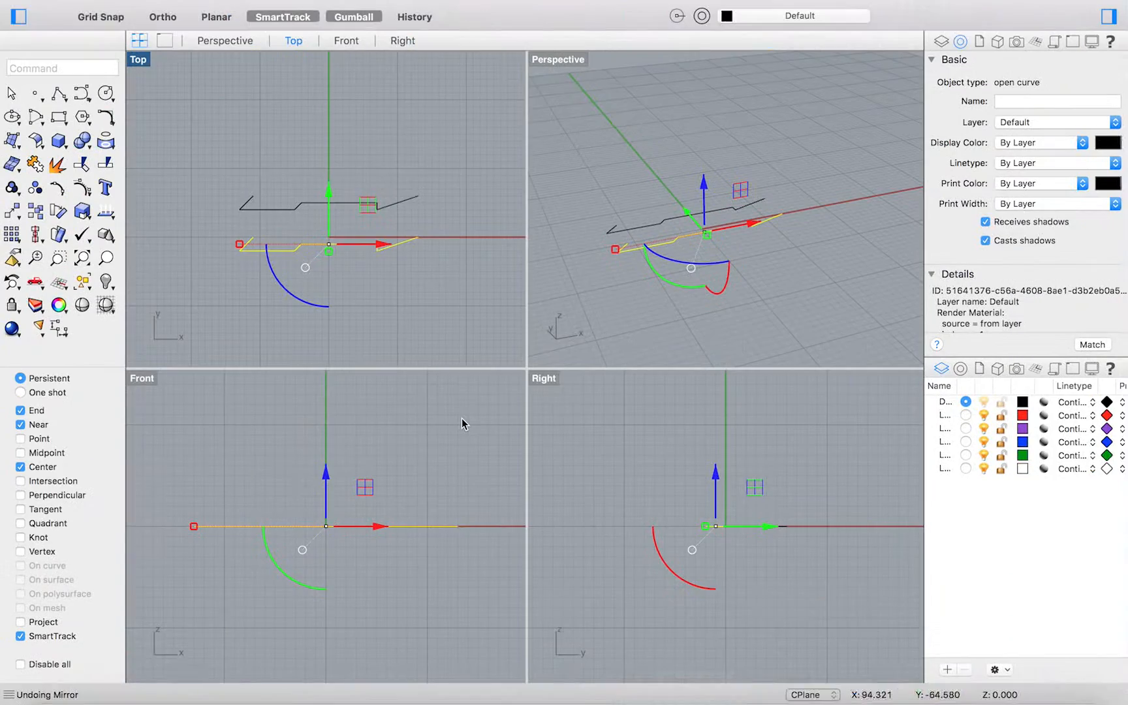
mouse_move(392, 250)
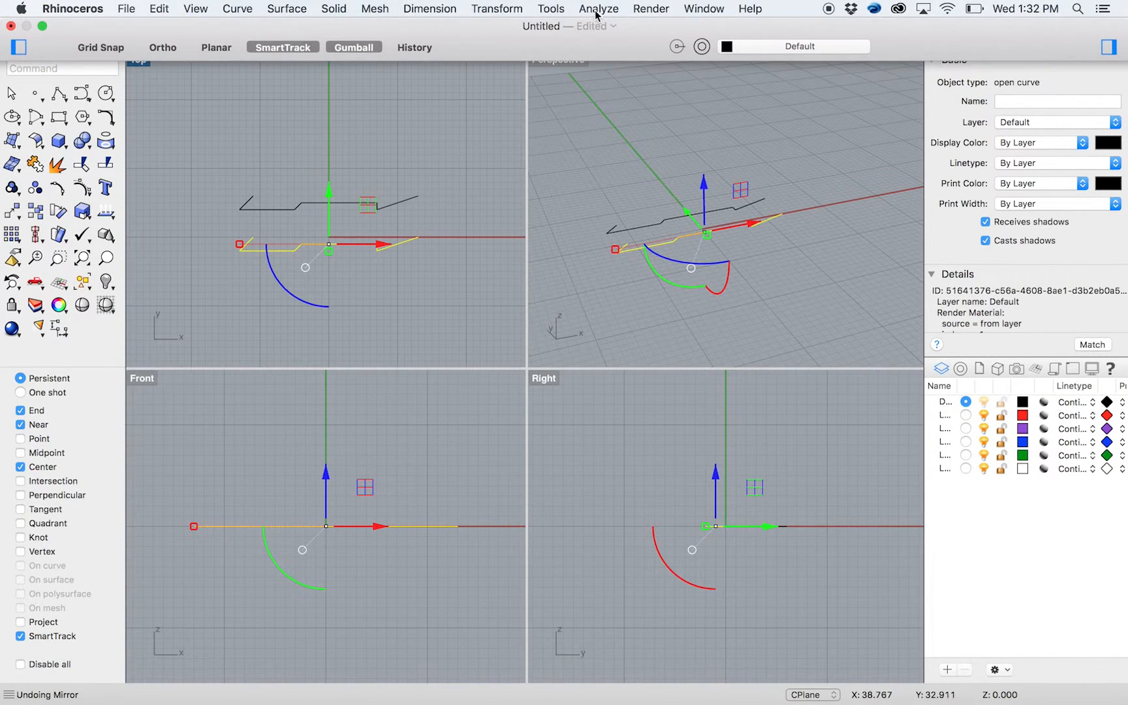
mouse_move(543, 10)
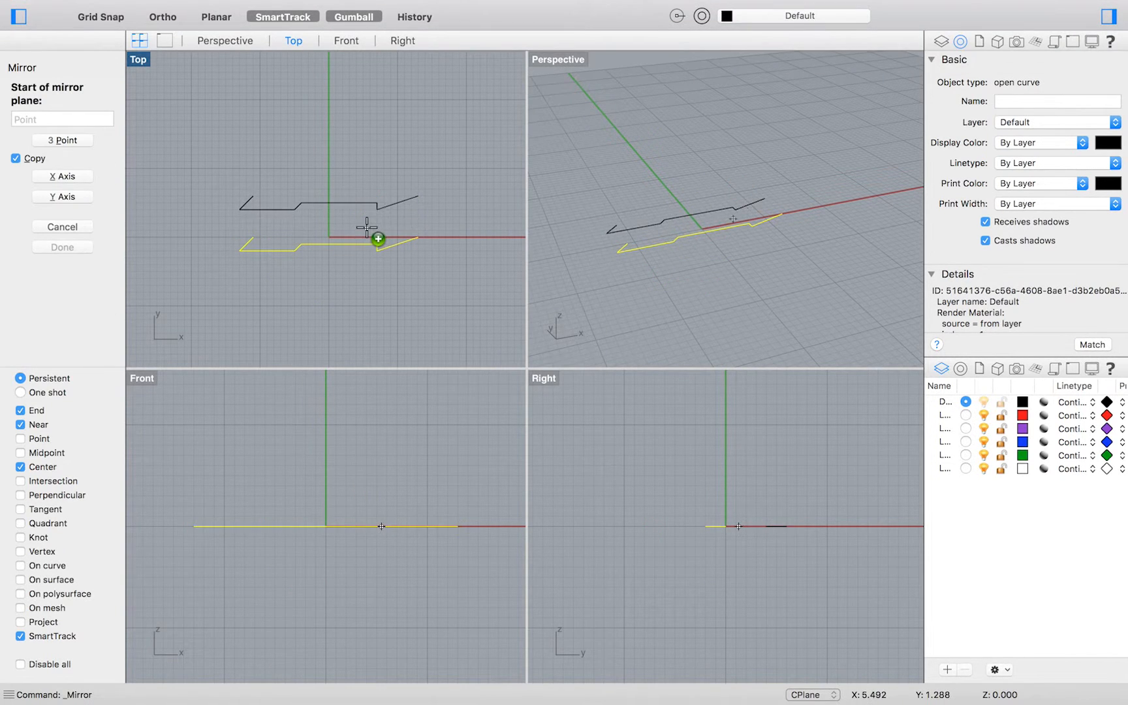
Step: Mirror the half outline with Copy, starting the mirror line at the origin on the X axis
click(378, 239)
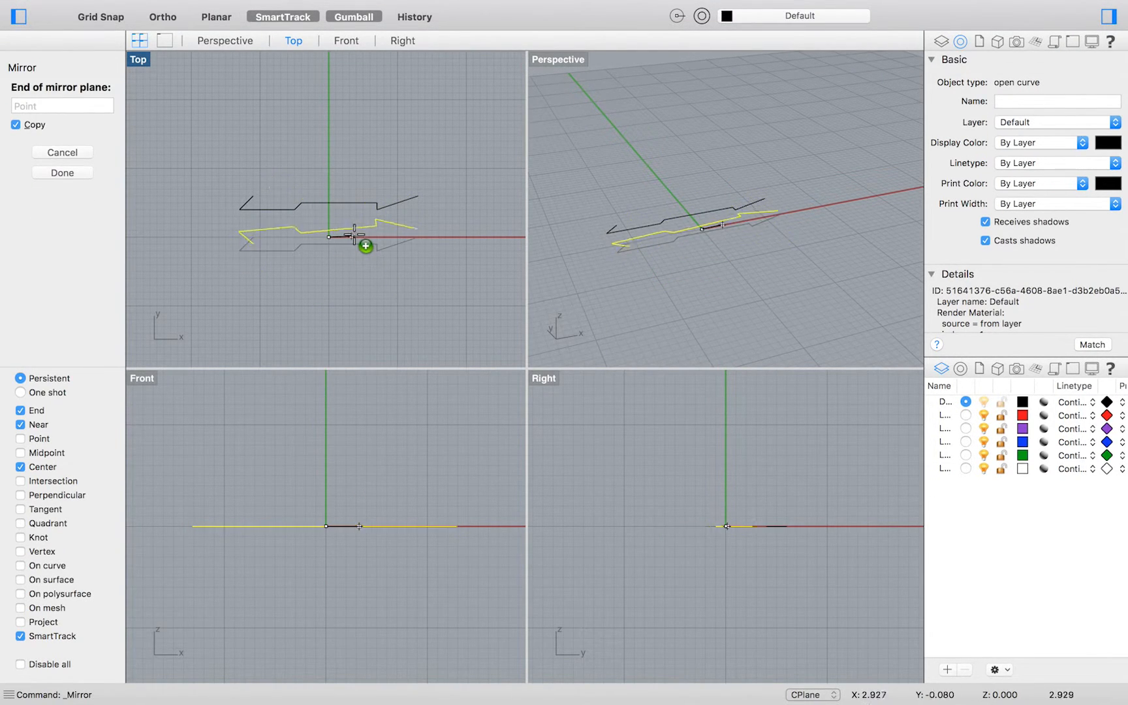
mouse_move(414, 234)
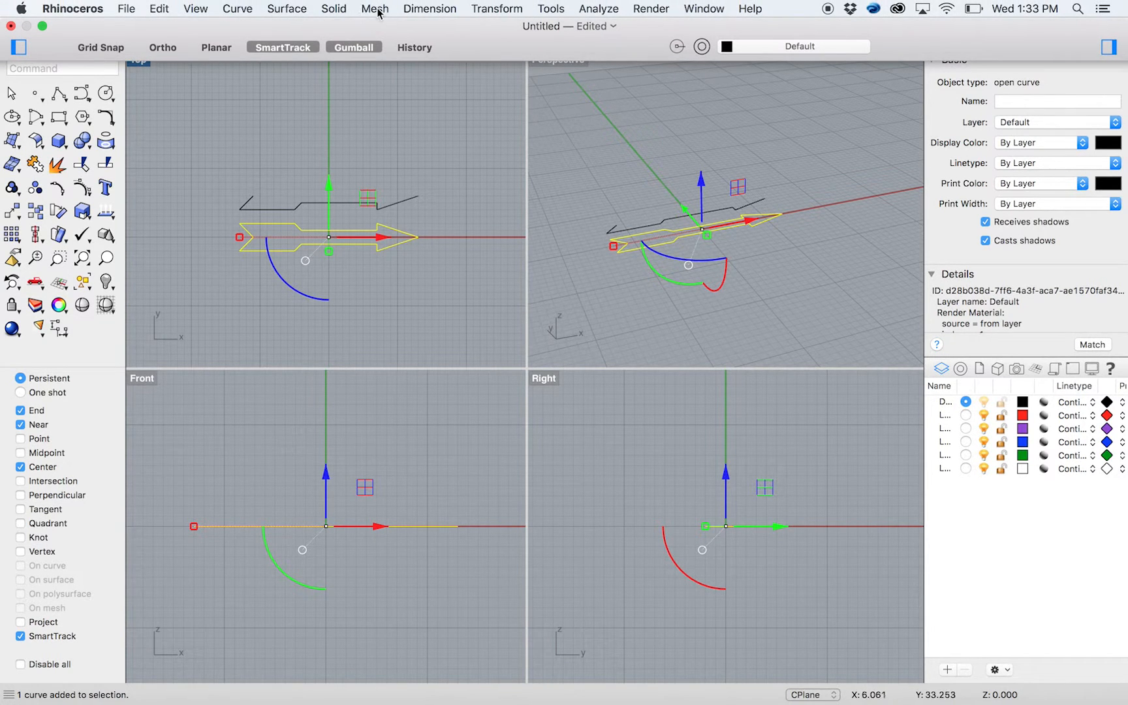
Step: Extrude the arrow outline straight into a closed solid
click(333, 9)
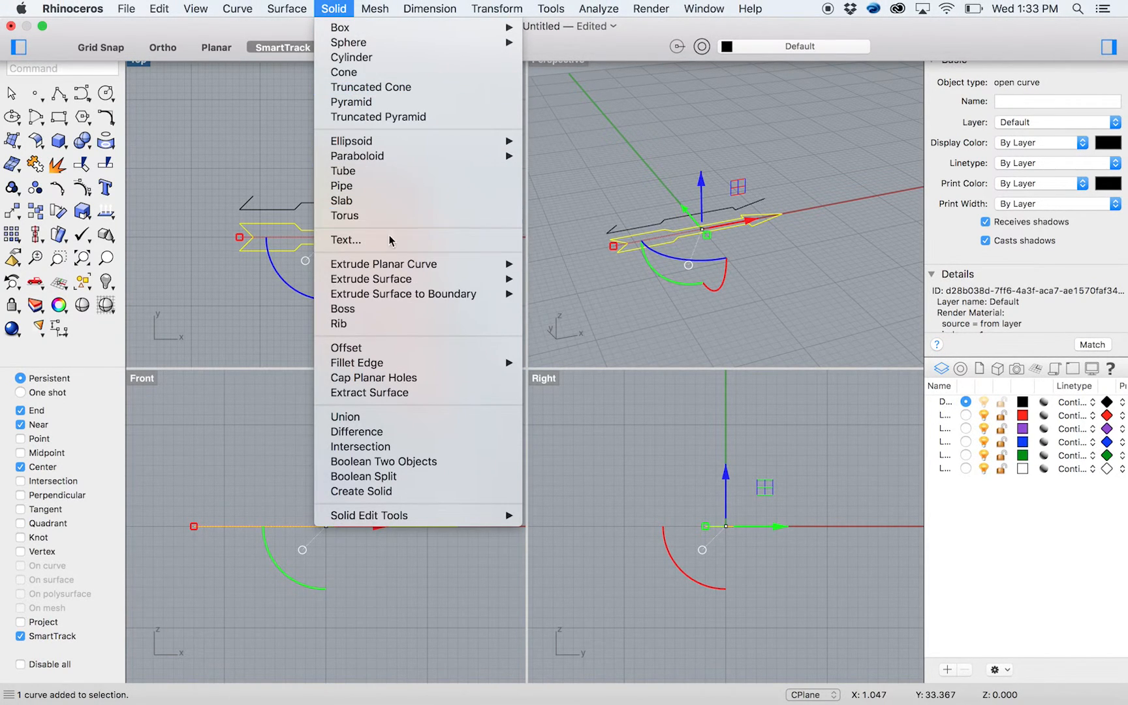
click(384, 263)
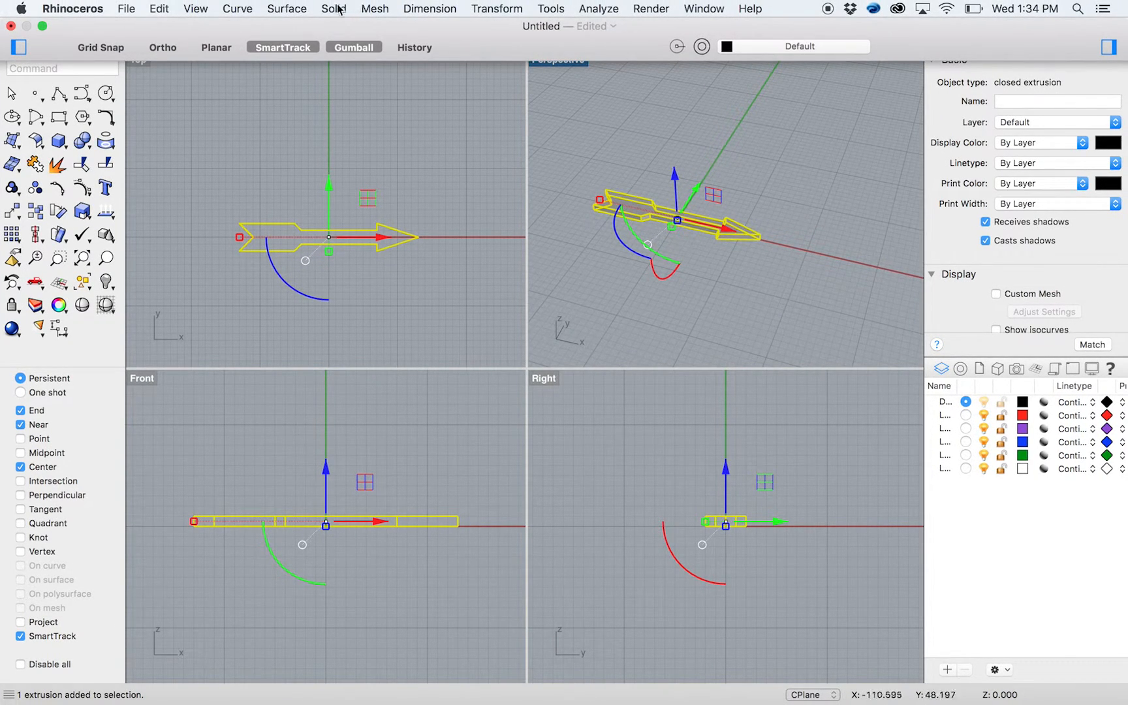
Step: Revolve the outline a full 360 degrees around the X axis into a round arrow solid
click(286, 9)
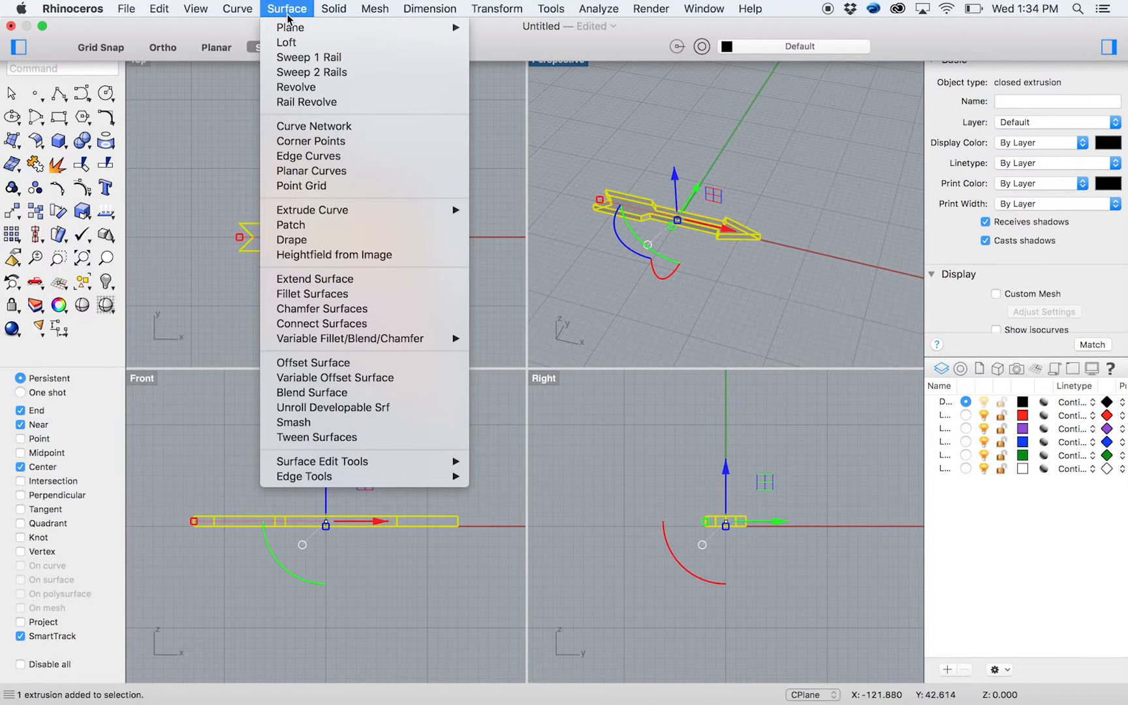
mouse_move(321, 185)
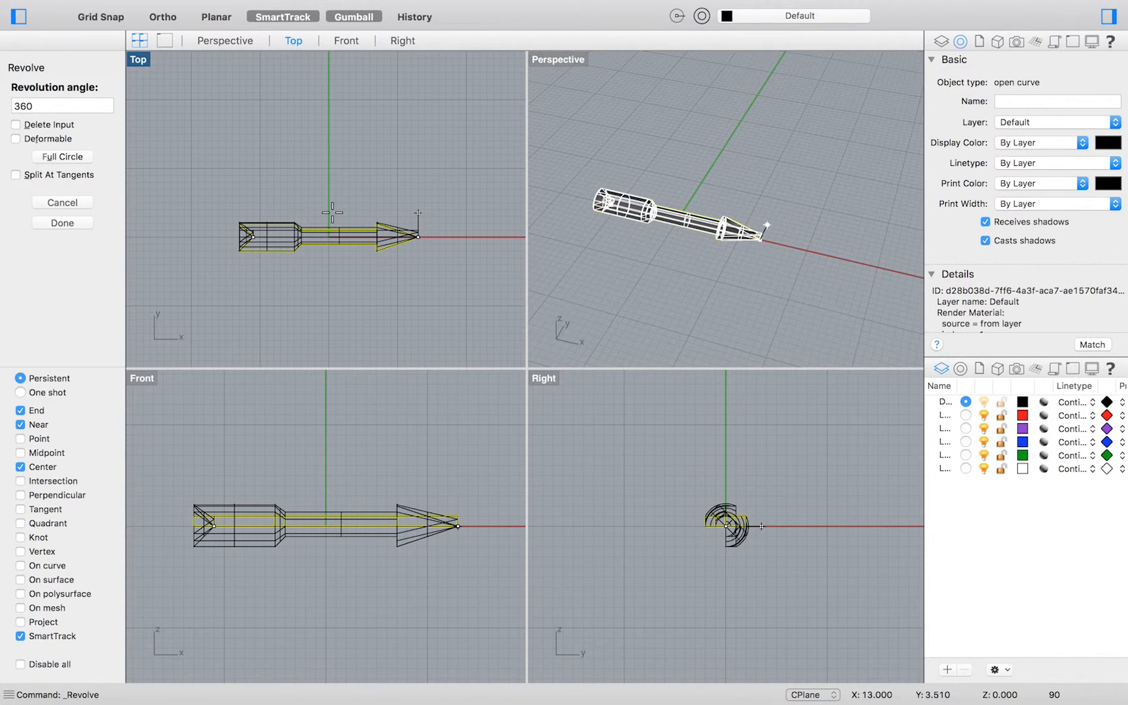
click(62, 222)
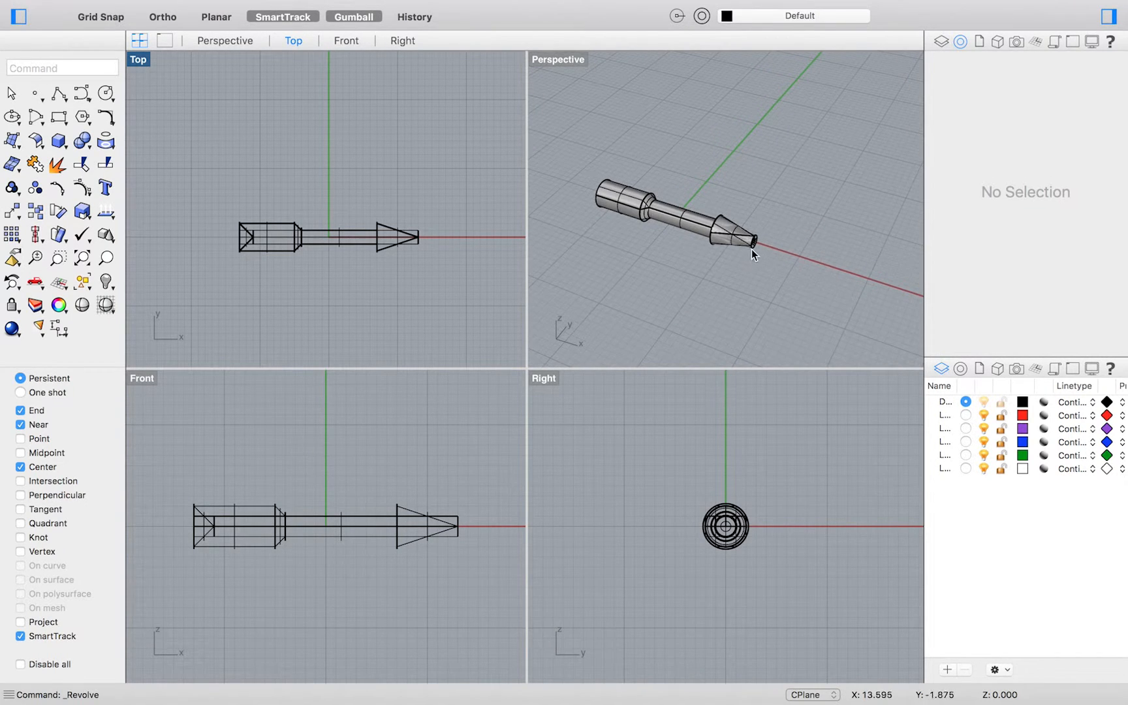
Step: Delete the extra overlapping surface at the arrowhead tip, leaving one clean revolved arrow
click(751, 256)
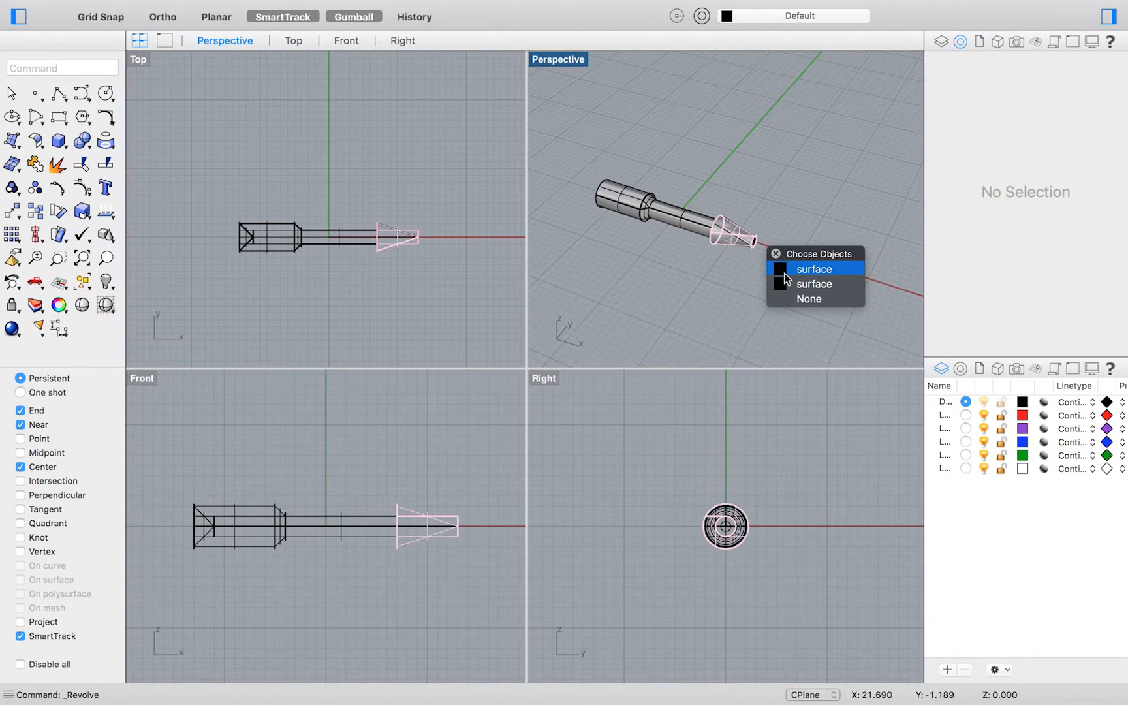
click(813, 269)
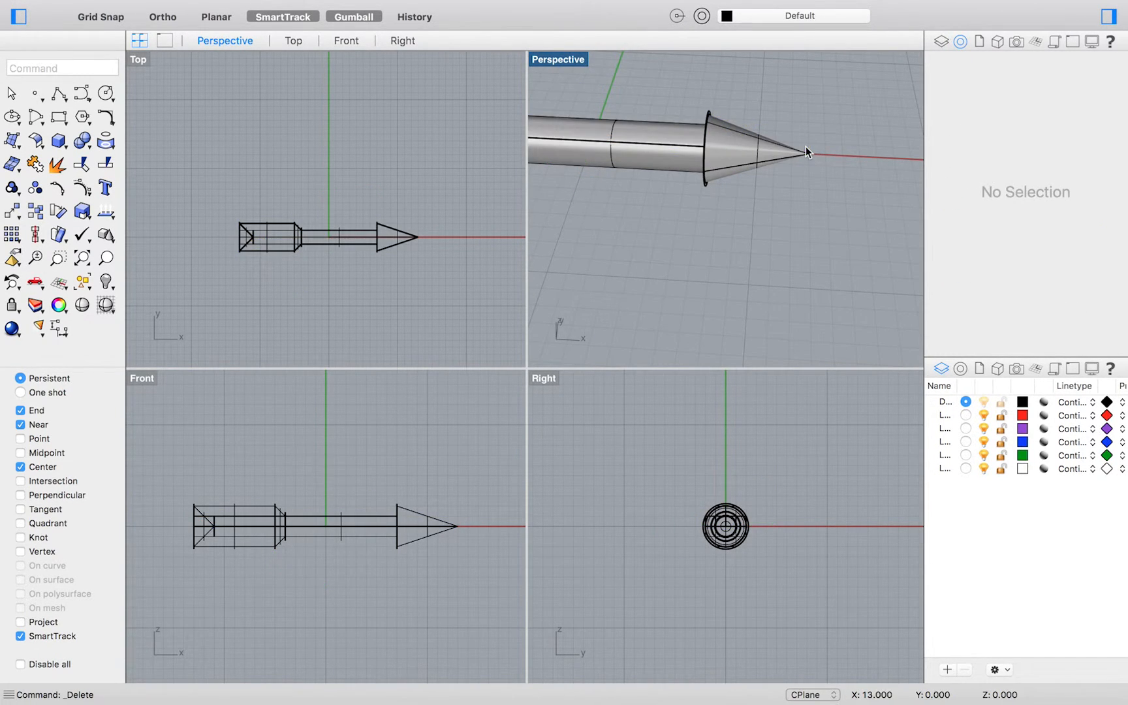
drag(806, 151, 834, 181)
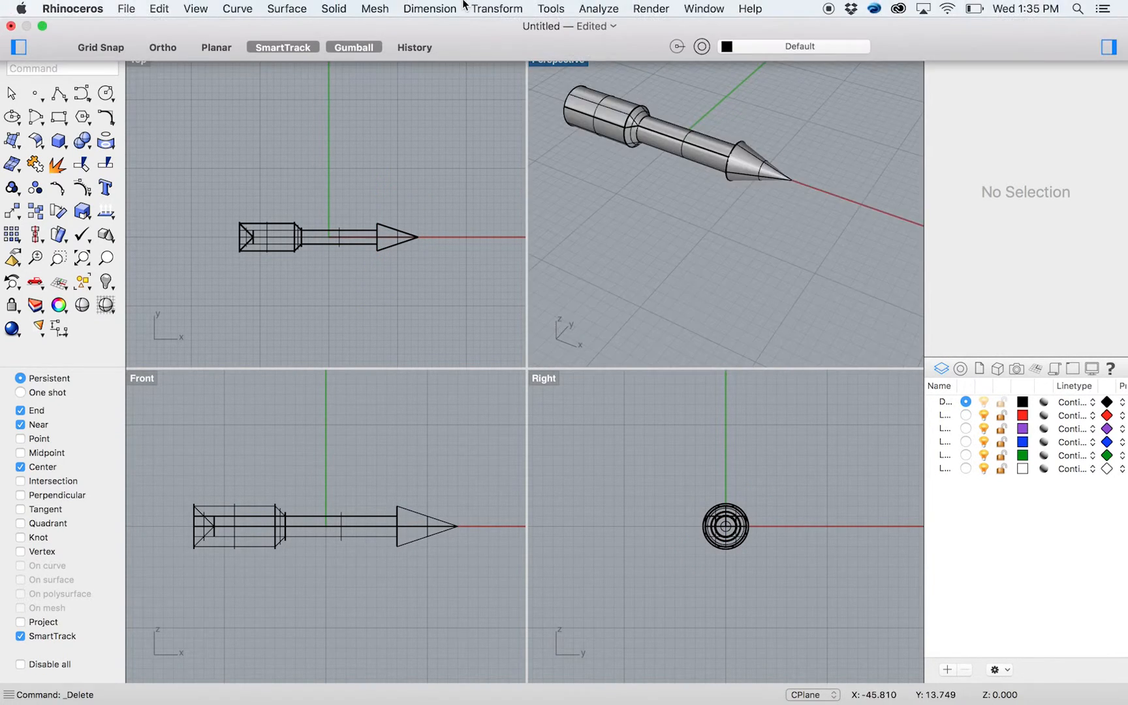
Step: Start the Bend command from the Transform menu
click(497, 9)
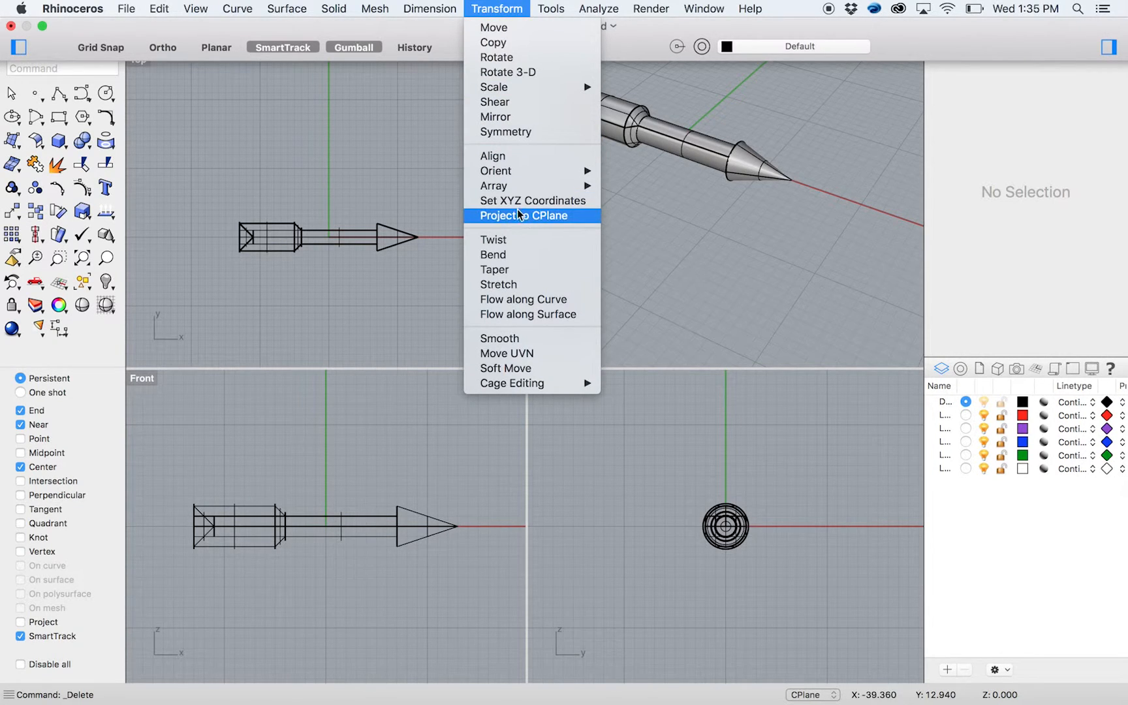
click(494, 255)
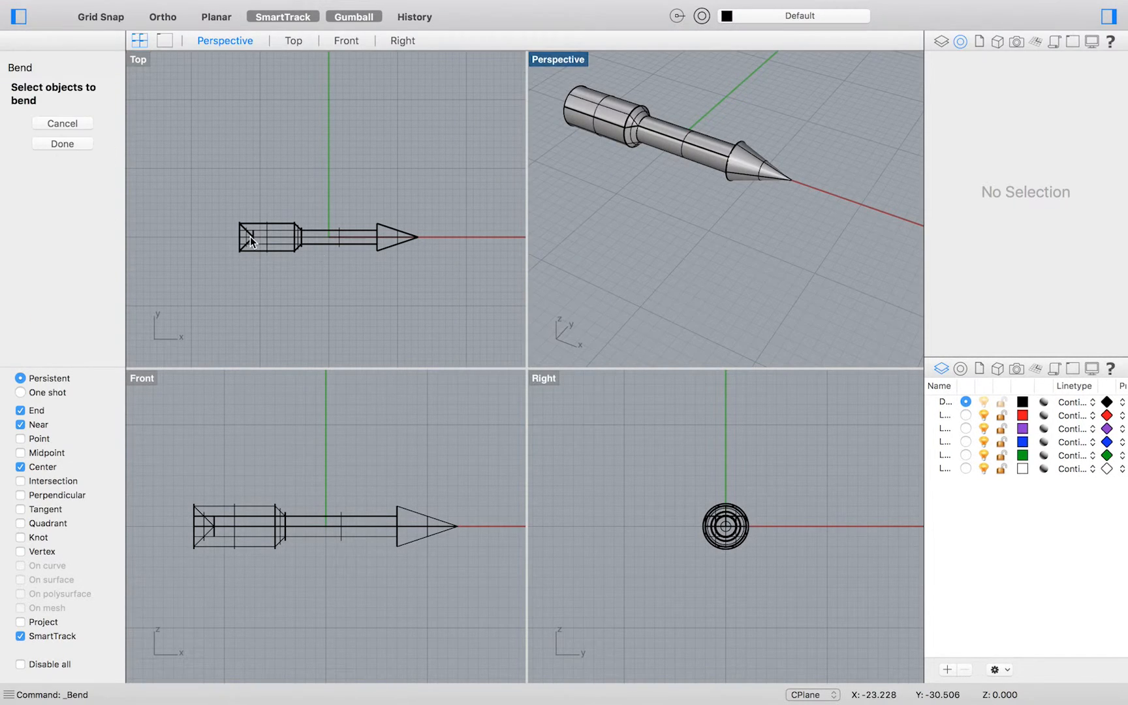